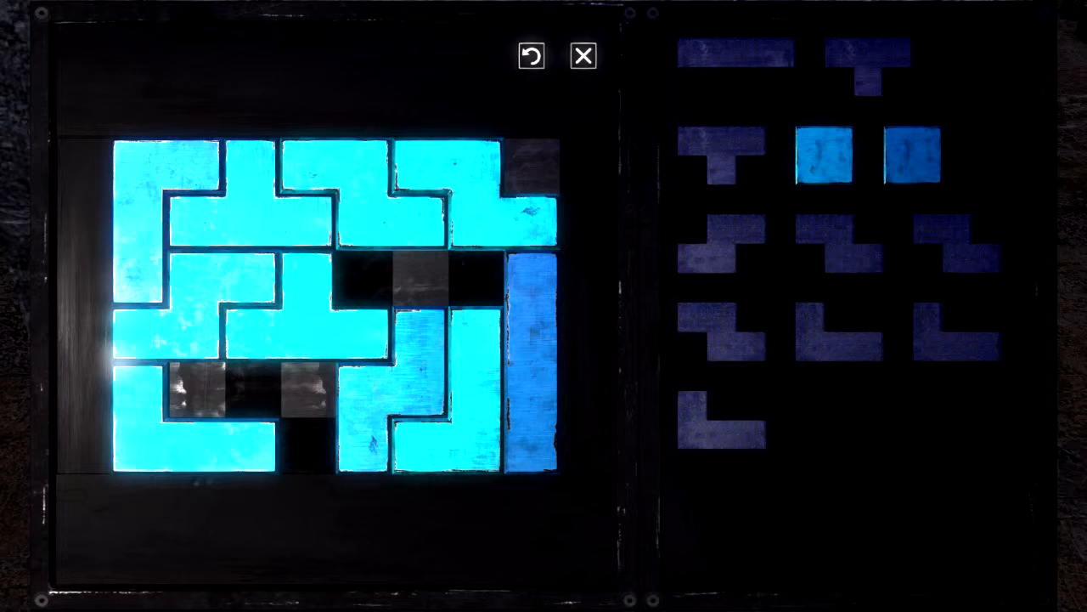
Restart the sigil grid and fit the square tetromino into its bottom-right corner
click(530, 56)
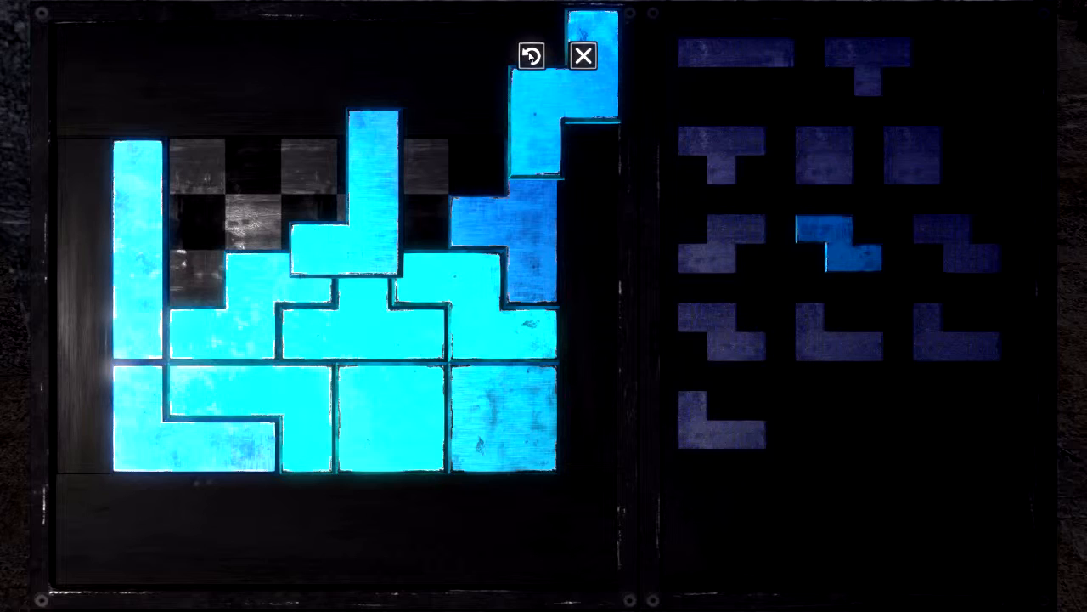
click(530, 57)
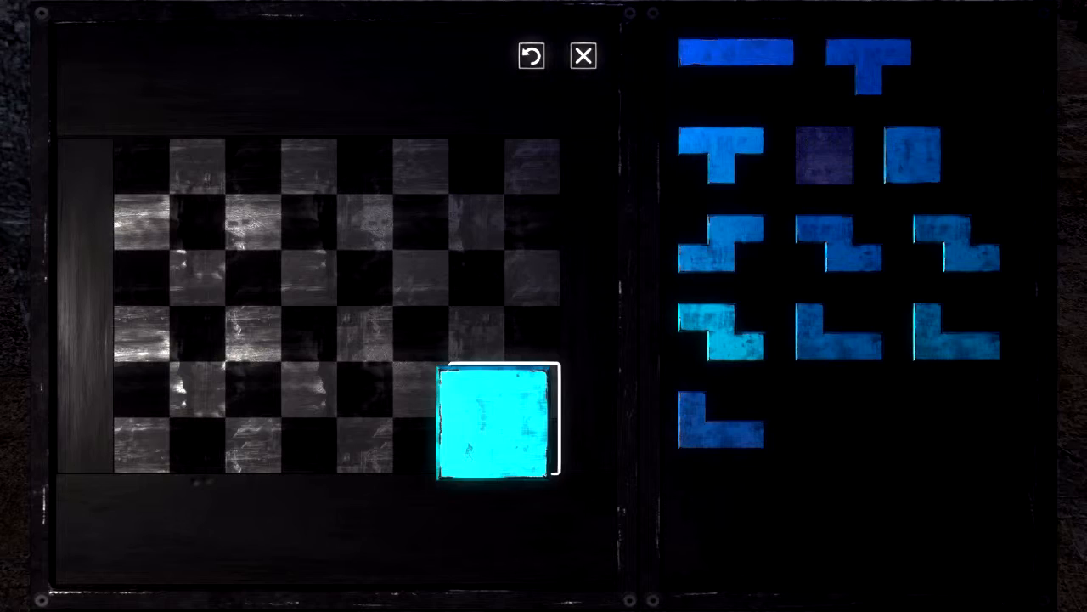
drag(493, 416, 170, 204)
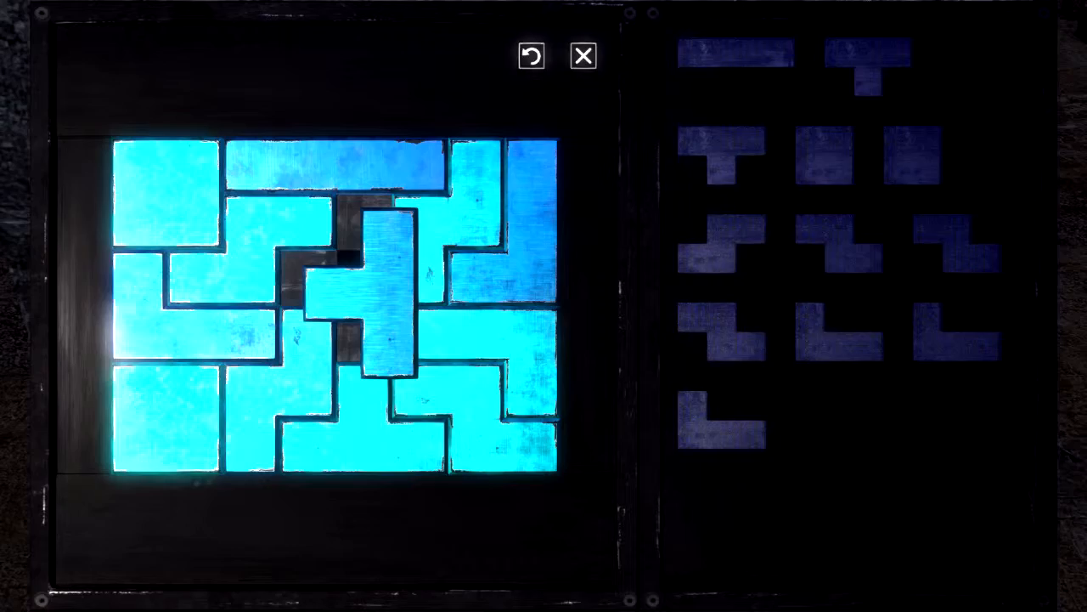
Close the solved sigil puzzle and return to the sandy temple courtyard
click(583, 56)
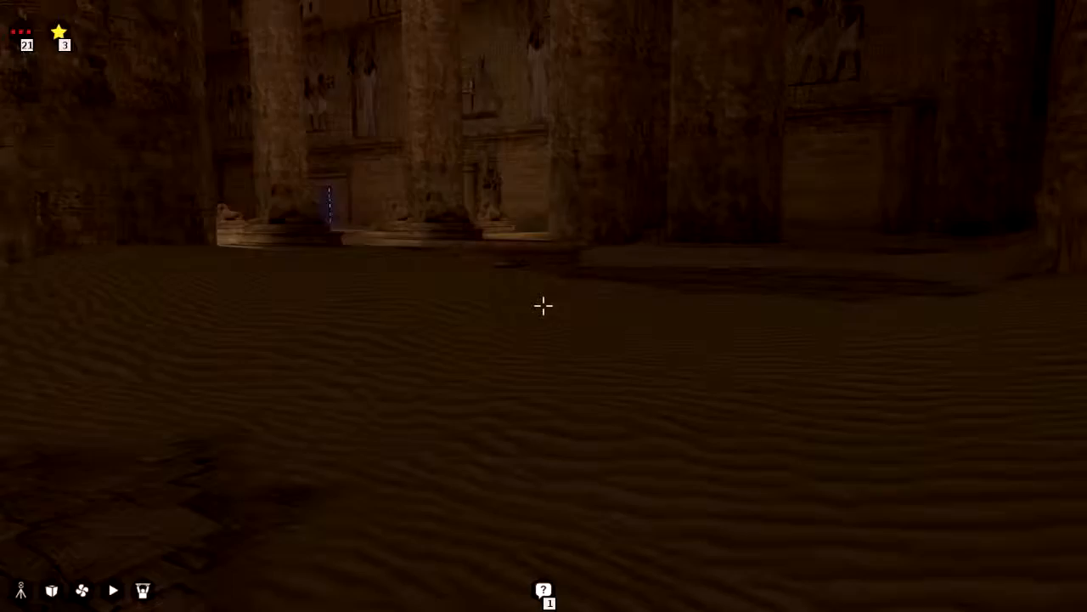